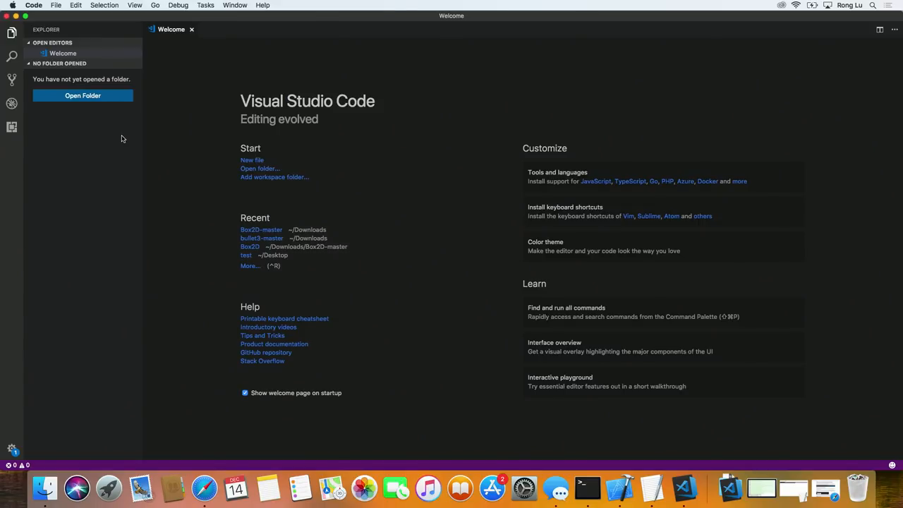
mouse_move(46, 132)
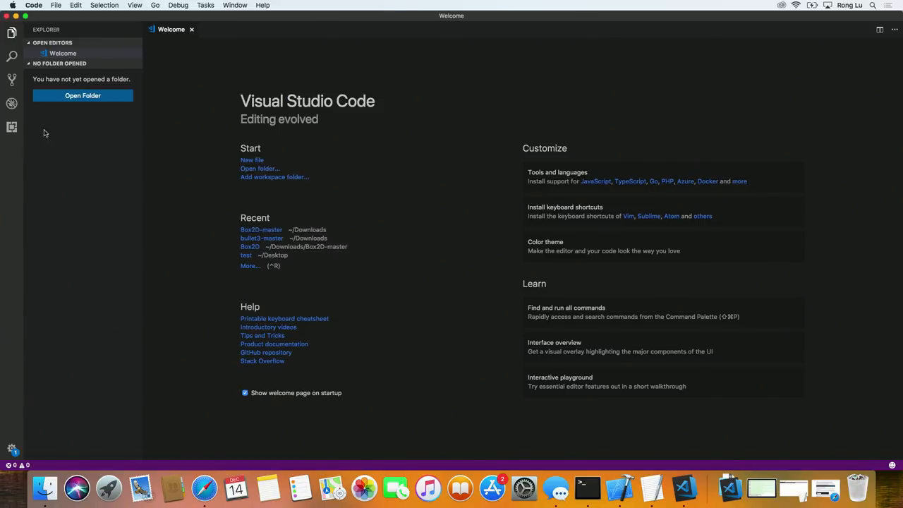
- Review the installed C/C++ extension's description, then return to the file explorer
left_click(11, 128)
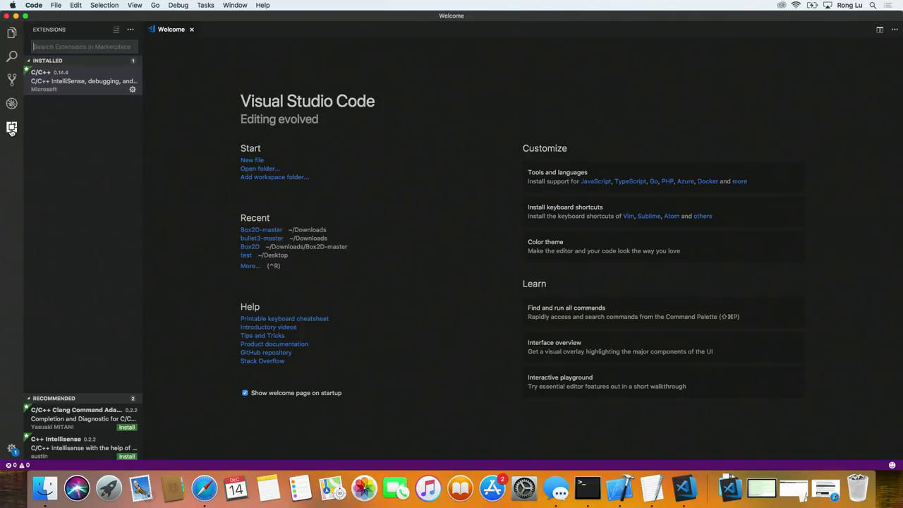
left_click(83, 76)
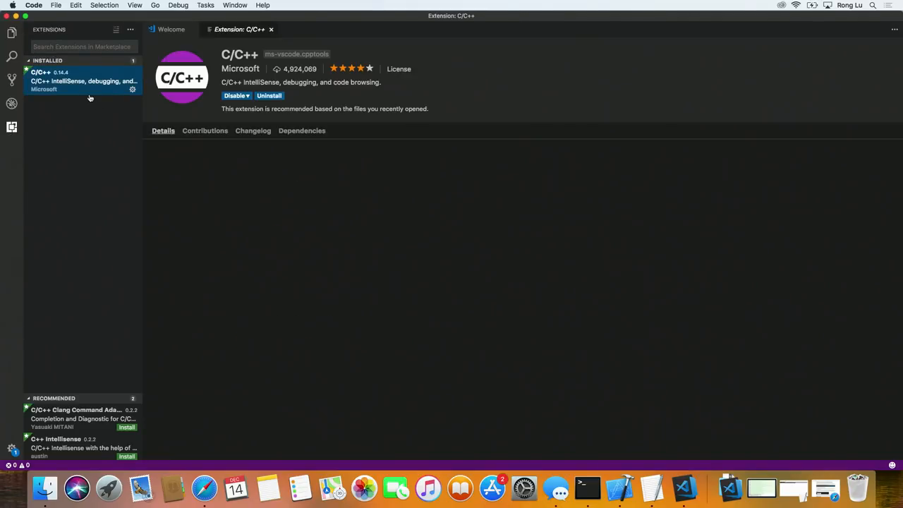
left_click(164, 130)
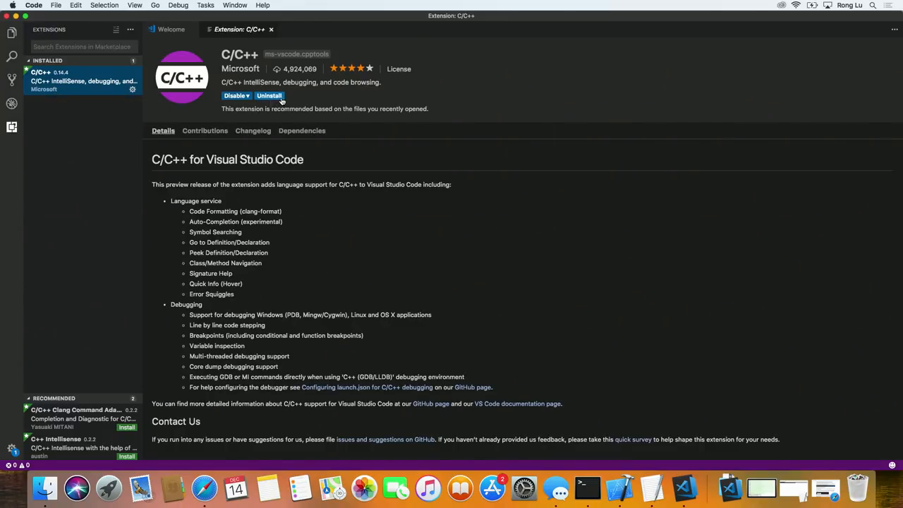
mouse_move(294, 101)
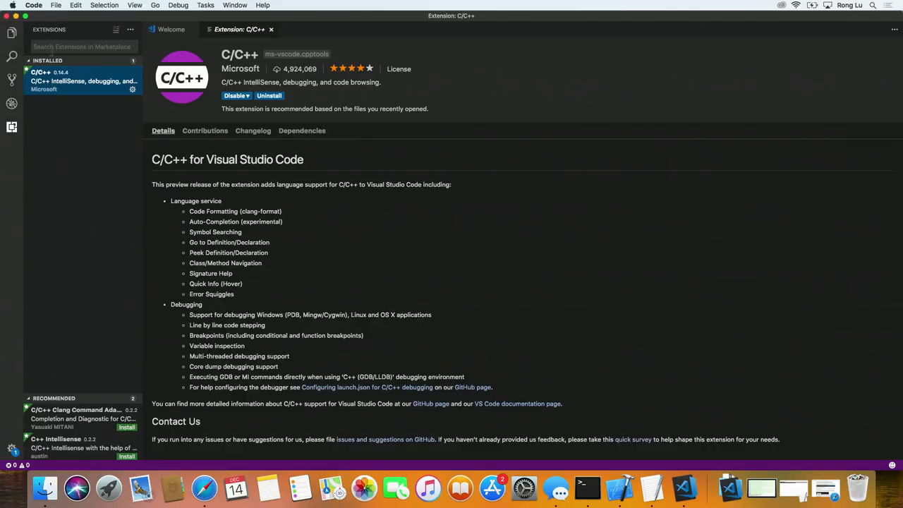
left_click(12, 34)
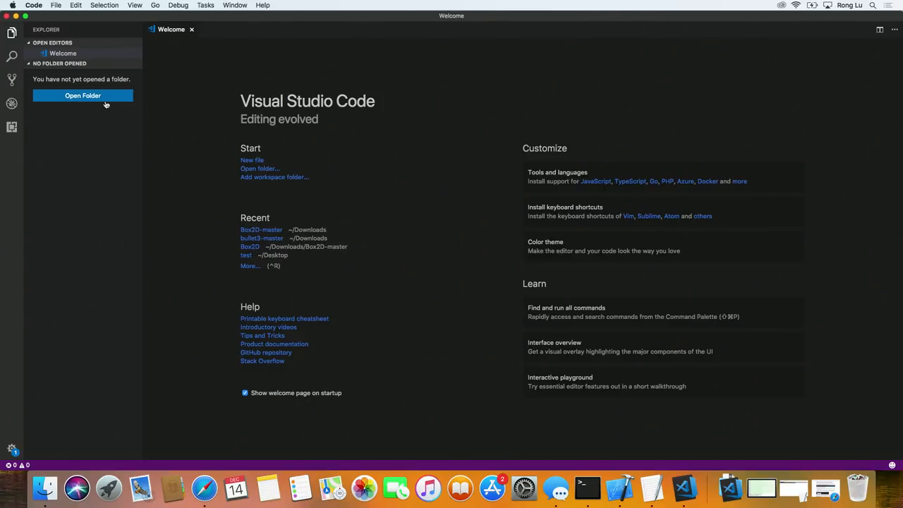
- Open the Box2D-master folder from Downloads as the workspace
left_click(82, 95)
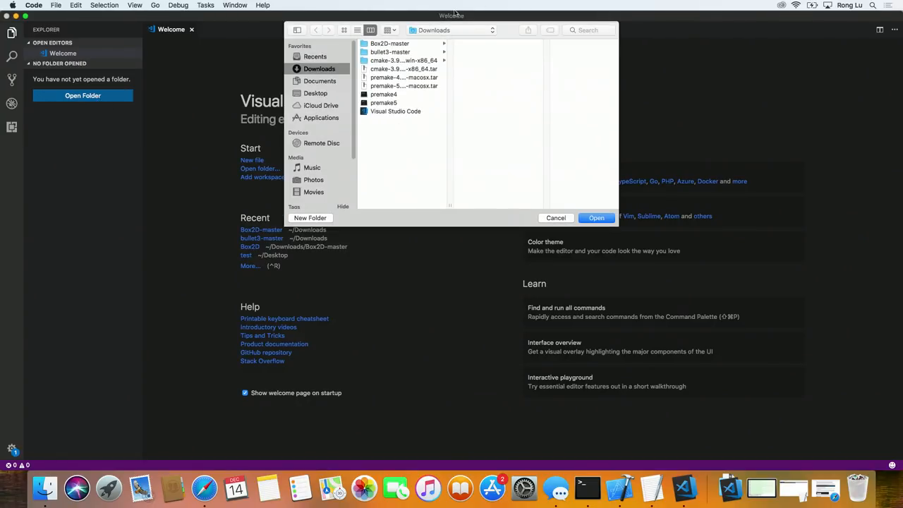
left_click(389, 43)
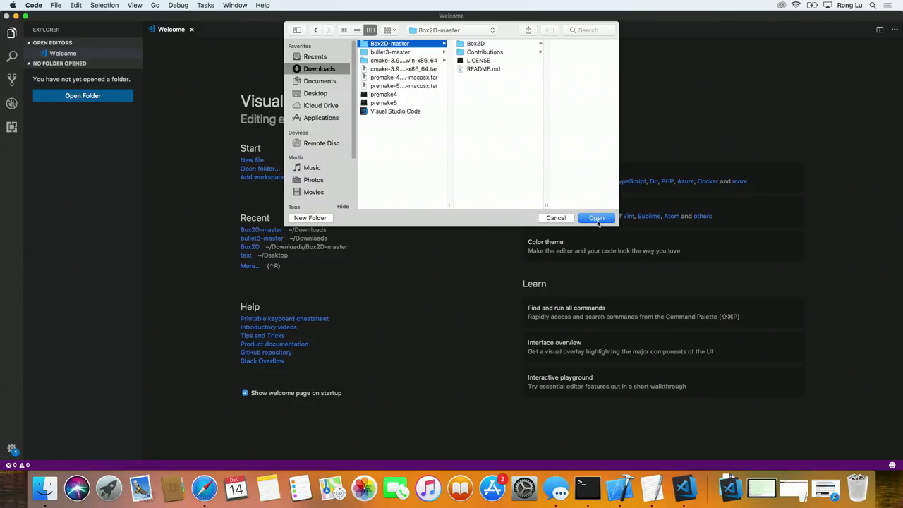
left_click(595, 217)
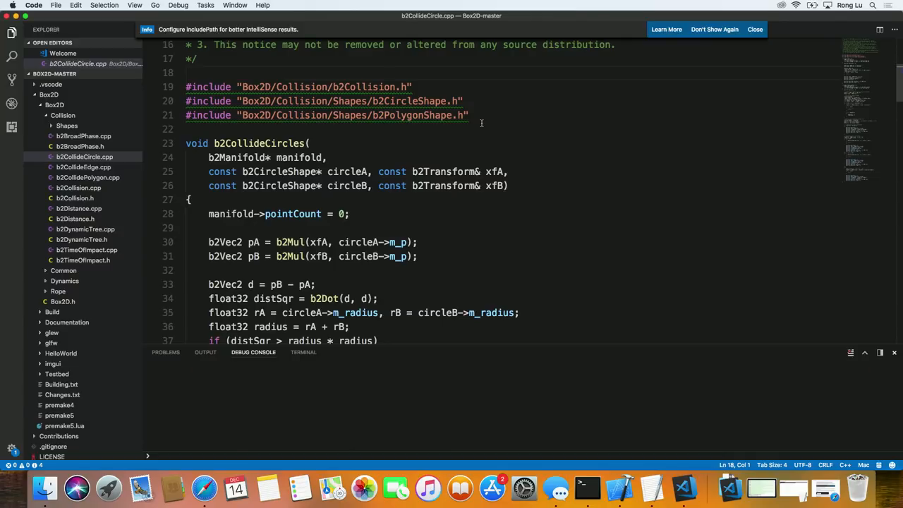
mouse_move(381, 149)
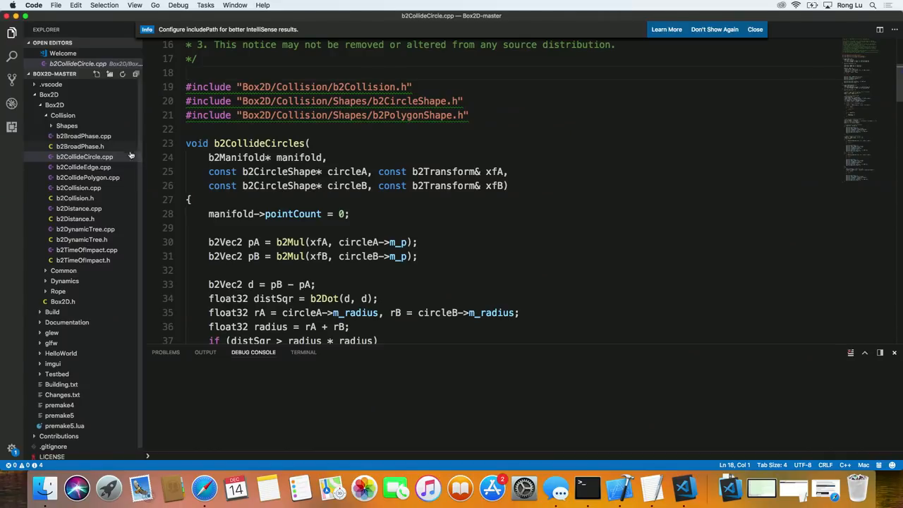
mouse_move(317, 62)
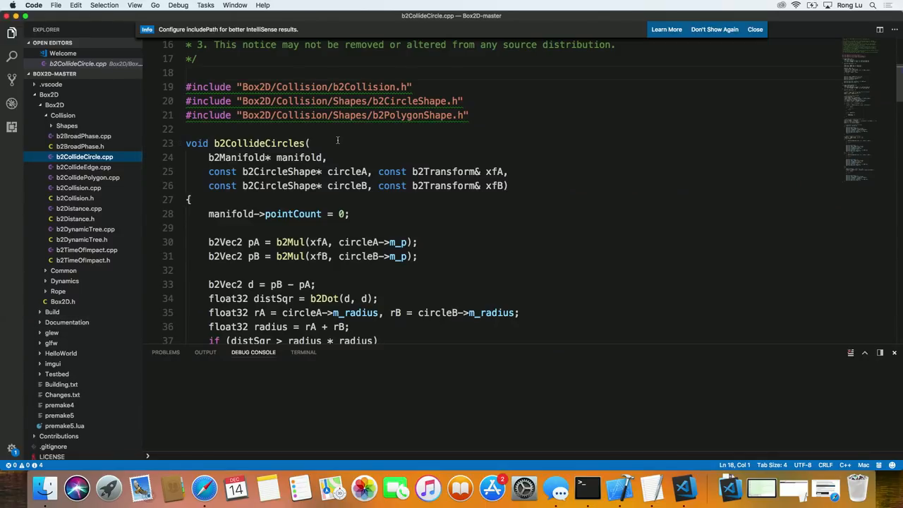
mouse_move(329, 145)
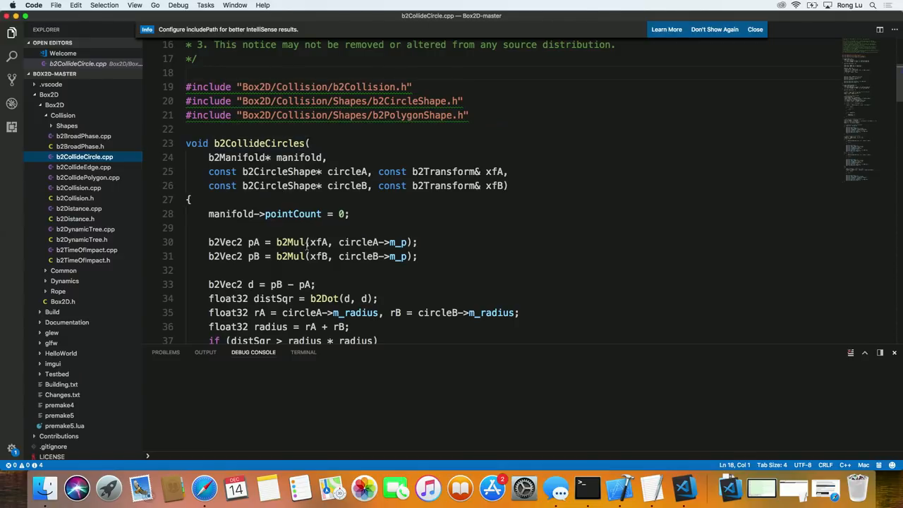
- Scroll through the b2CollideCircle.cpp collision code
scroll("up", 3)
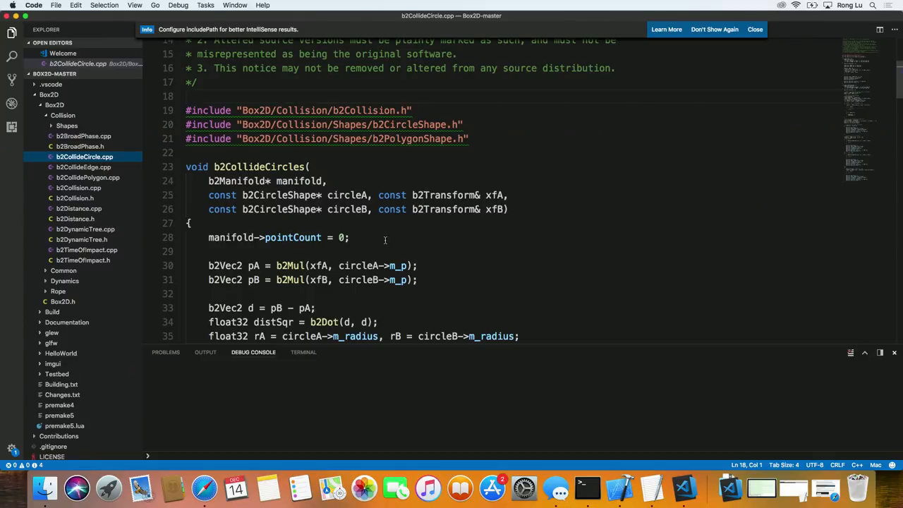
mouse_move(364, 253)
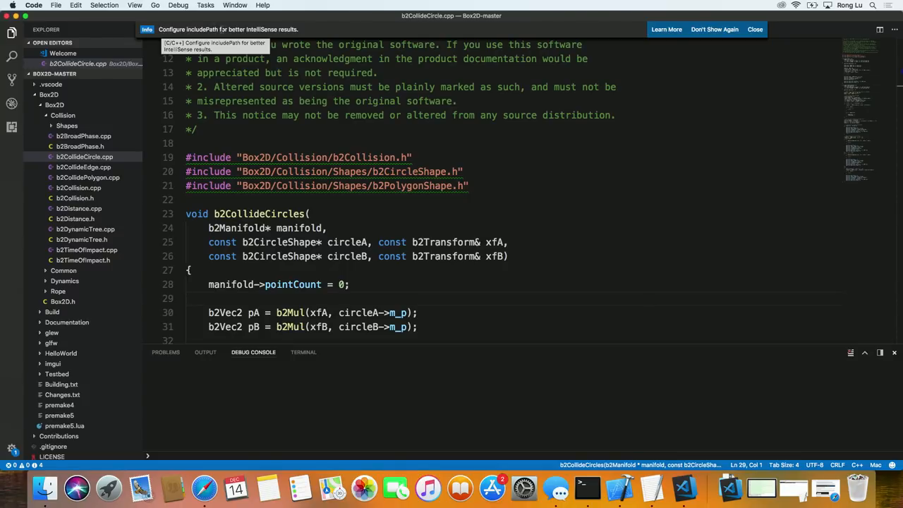
mouse_move(367, 206)
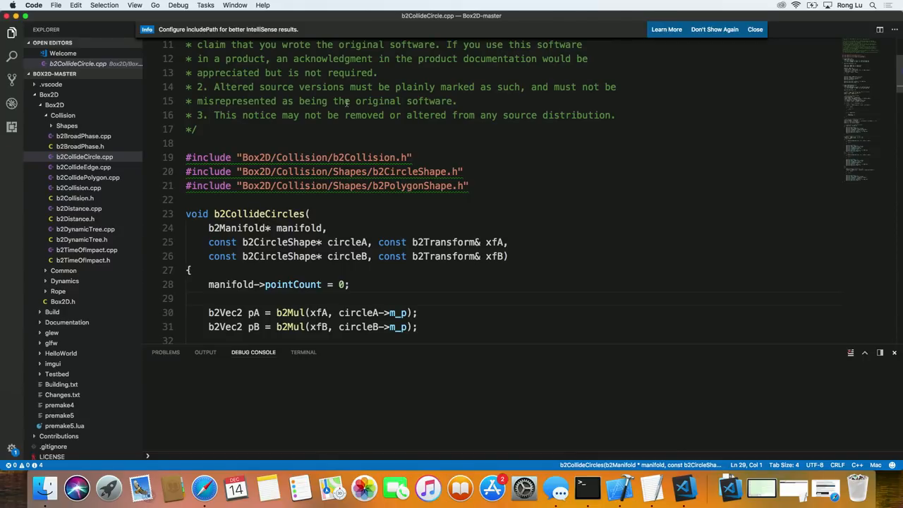
mouse_move(309, 28)
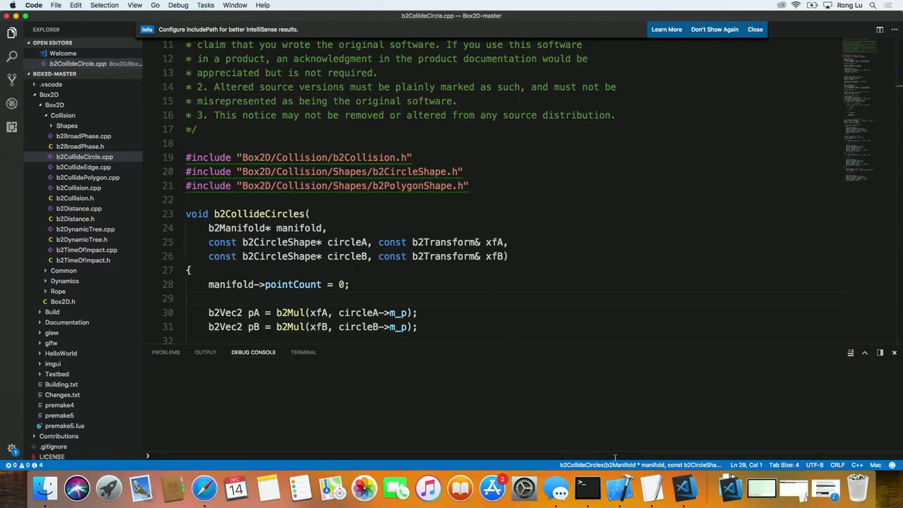
mouse_move(46, 486)
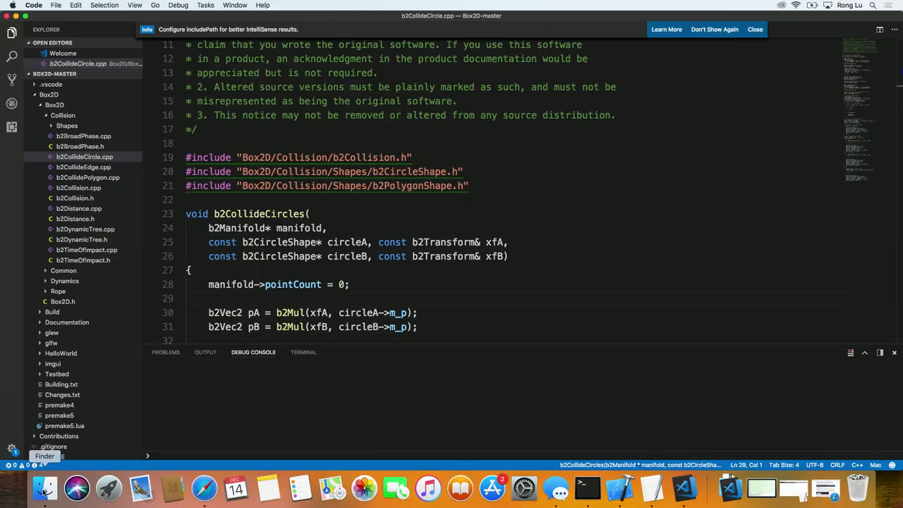
left_click(209, 487)
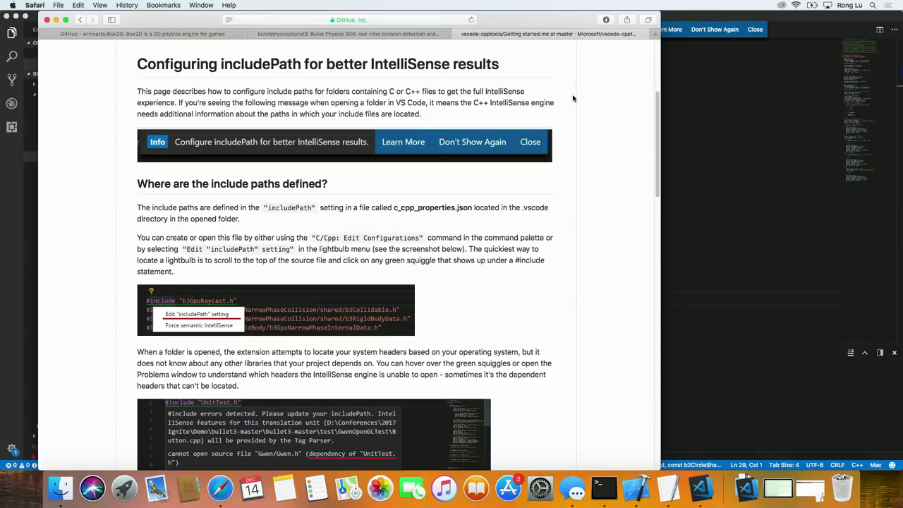
scroll("up", 3)
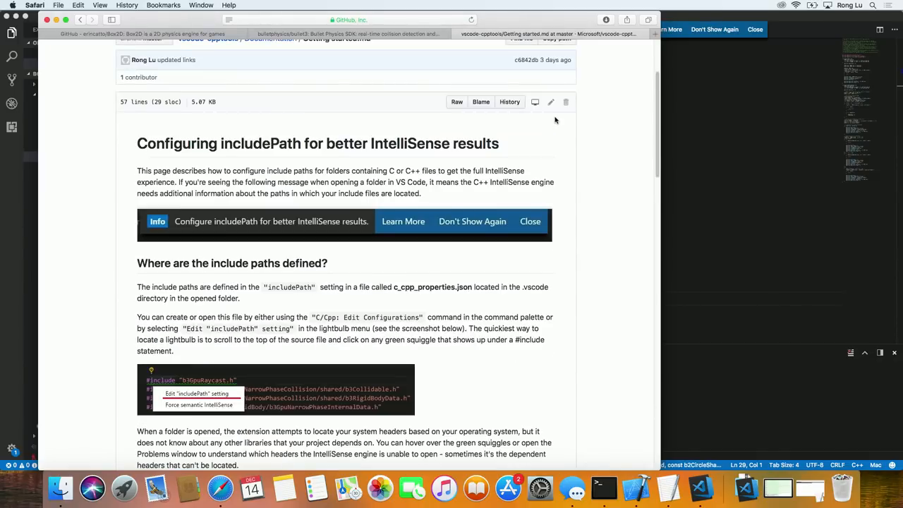
scroll("down", 3)
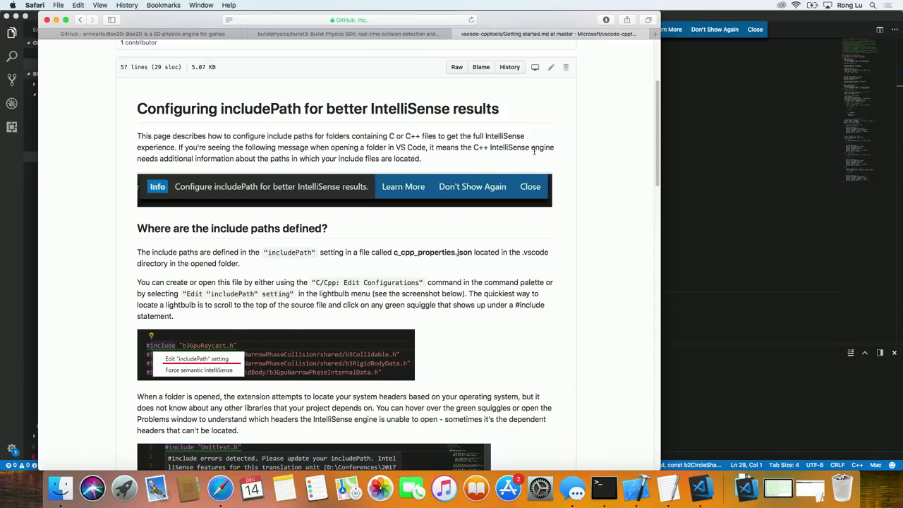
mouse_move(522, 158)
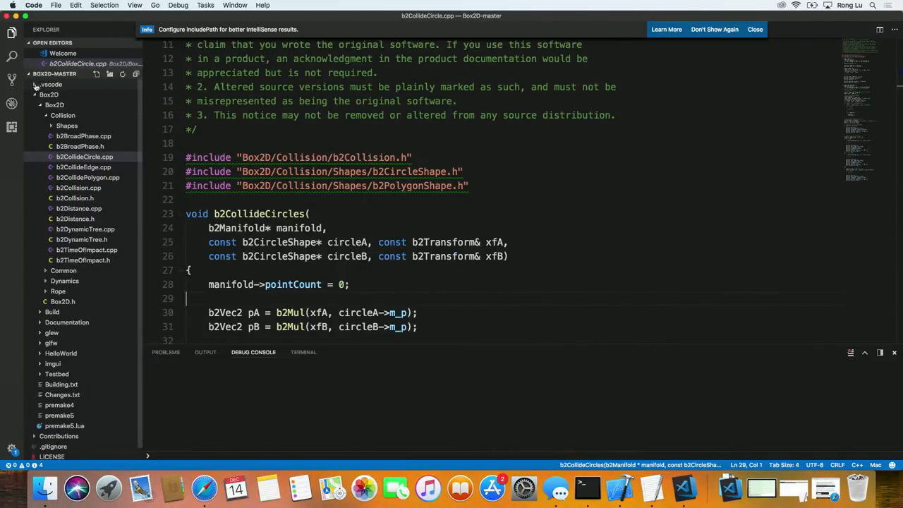
- View c_cpp_properties.json in the .vscode folder and dismiss the includePath notice
left_click(51, 85)
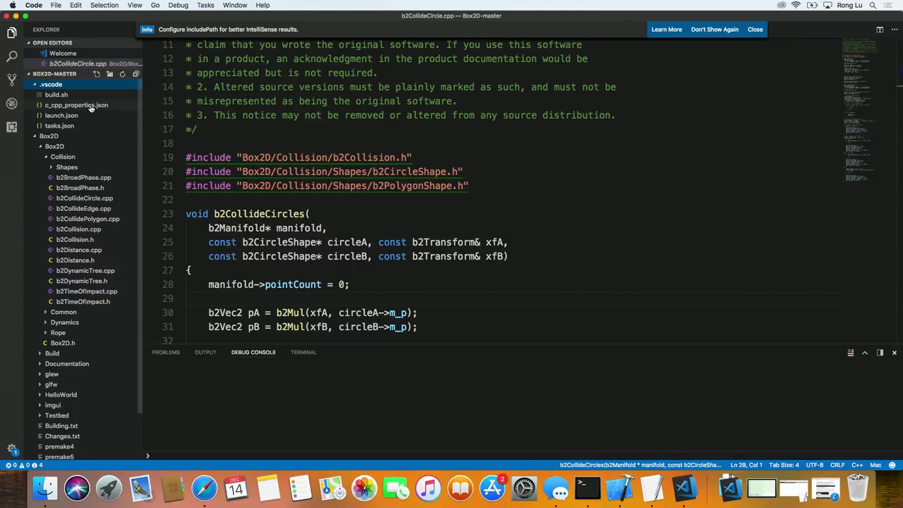
left_click(76, 105)
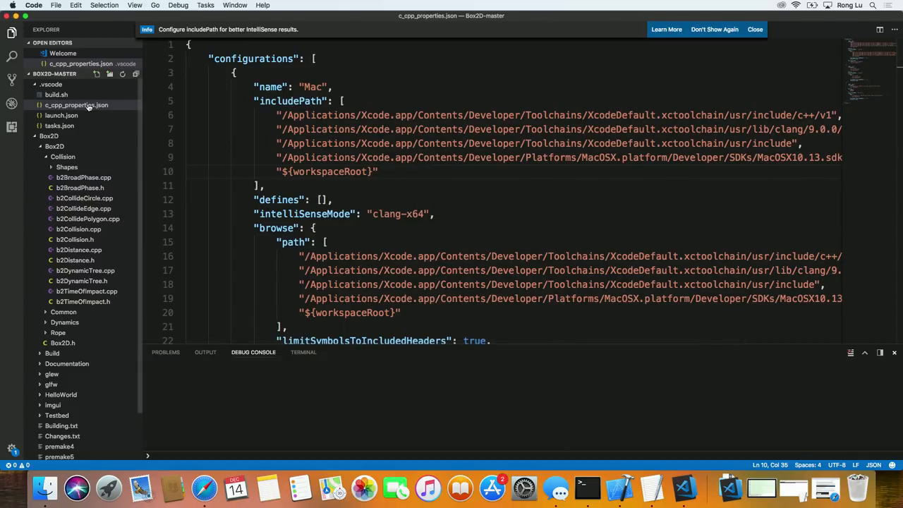
mouse_move(289, 102)
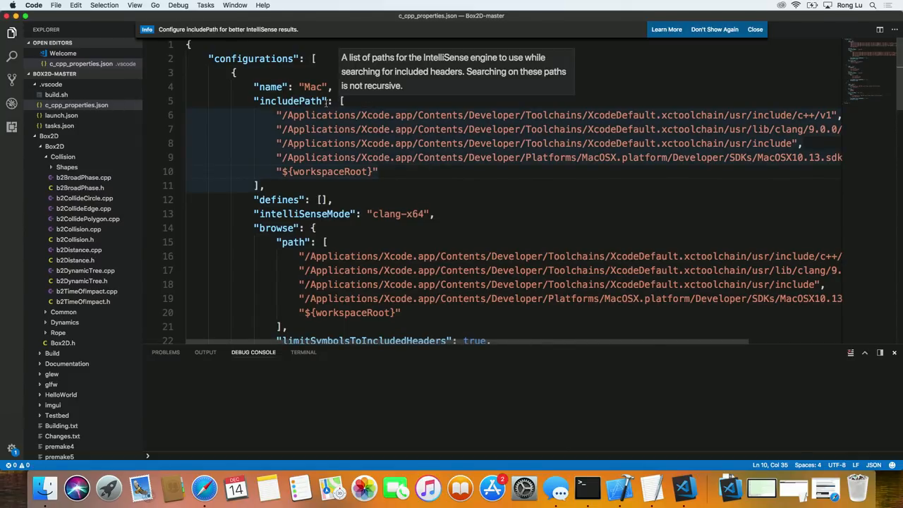
mouse_move(776, 35)
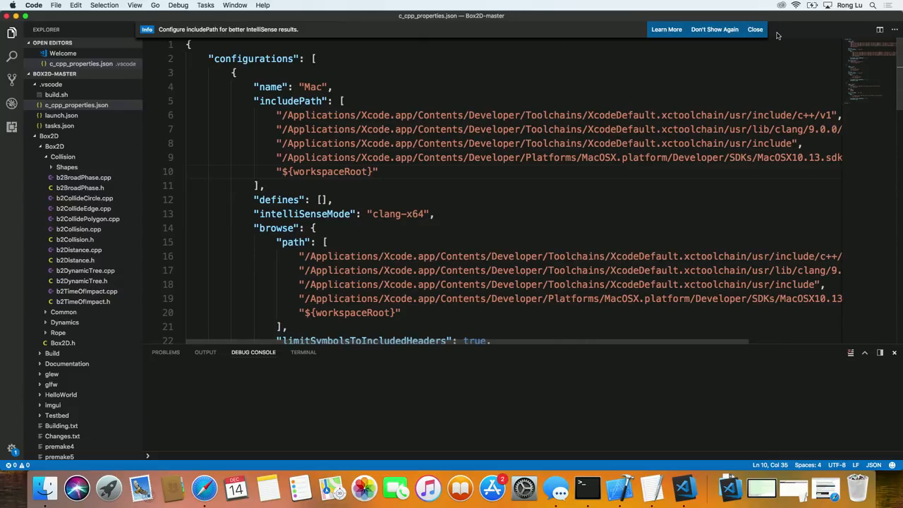
left_click(755, 28)
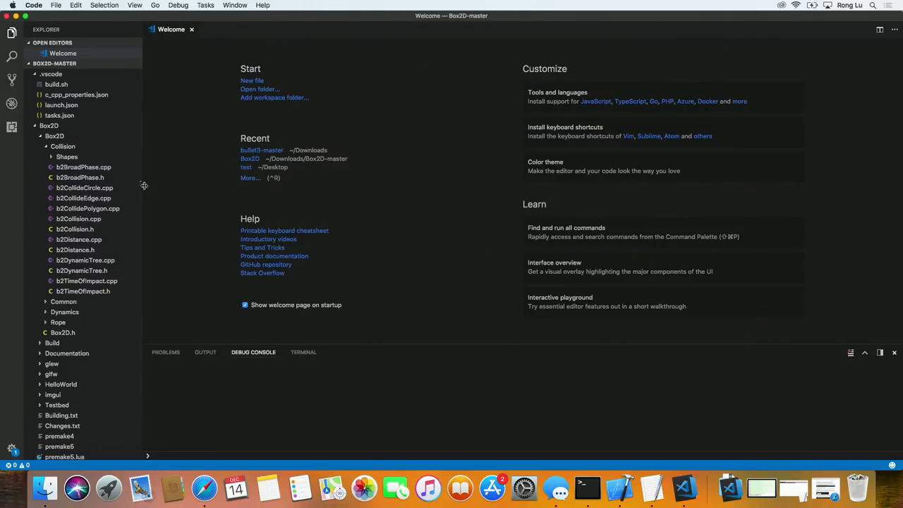
- With b2CollideCircle.cpp open, run C/Cpp: Edit Configurations from the Command Palette
left_click(85, 198)
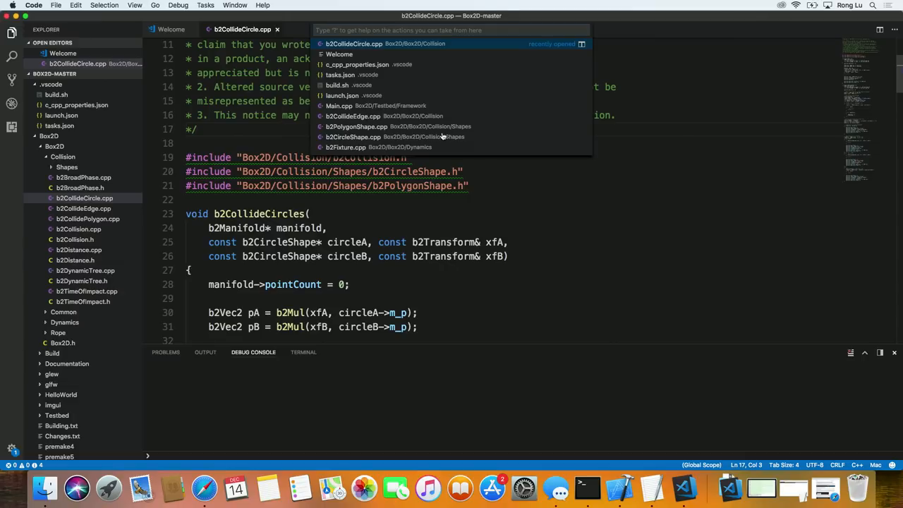
type(">")
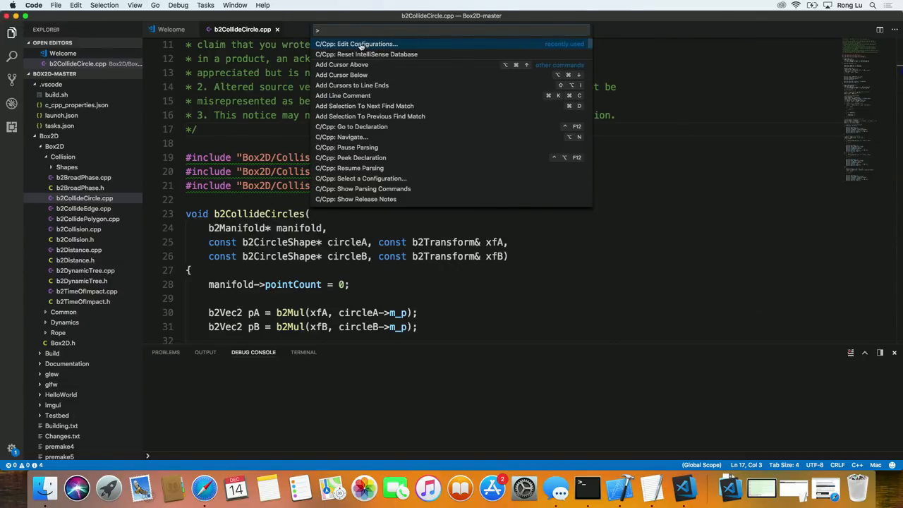
left_click(356, 44)
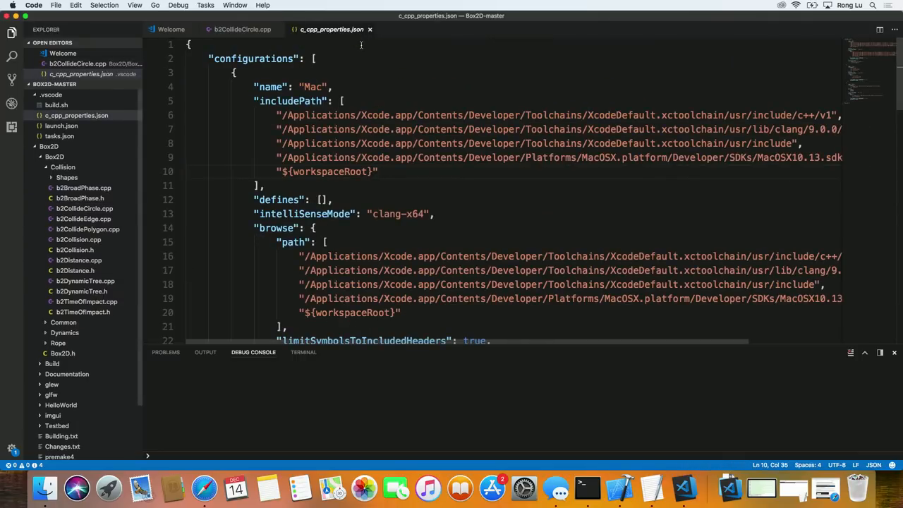
mouse_move(380, 69)
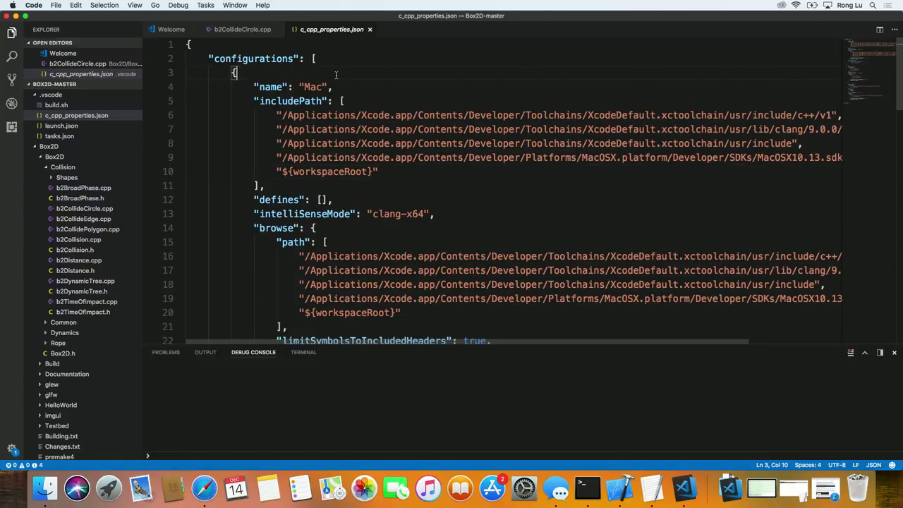
left_click(313, 87)
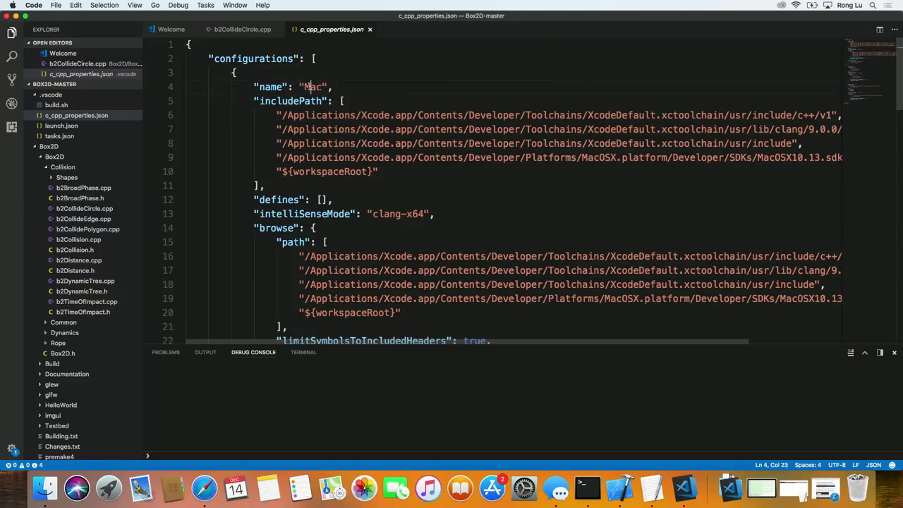
double_click(314, 88)
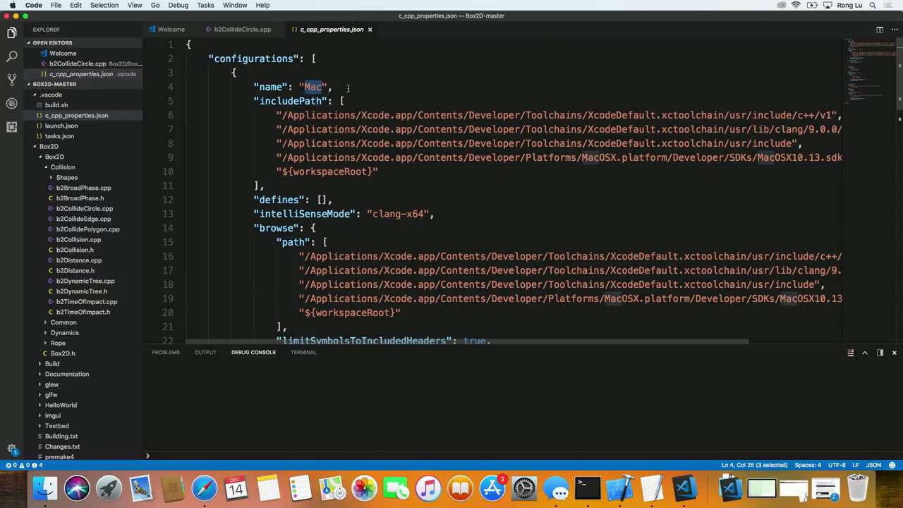
left_click(316, 87)
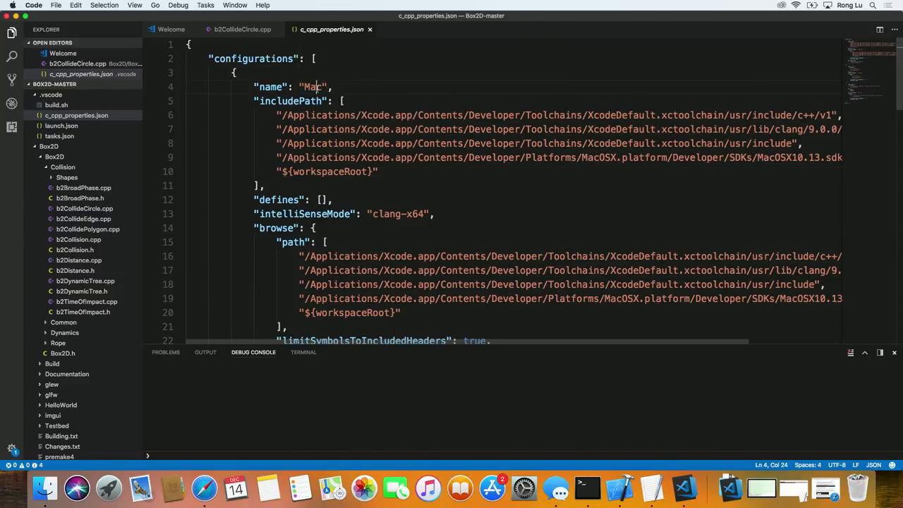
double_click(313, 87)
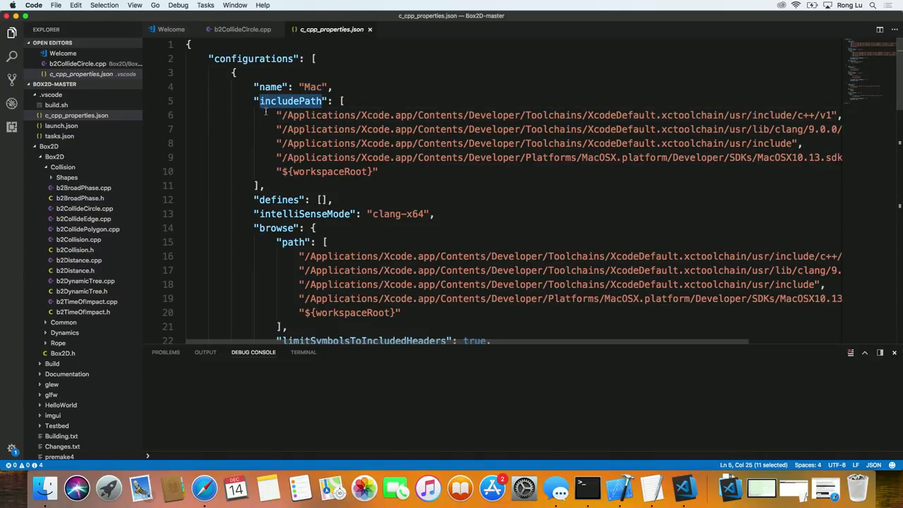
mouse_move(411, 169)
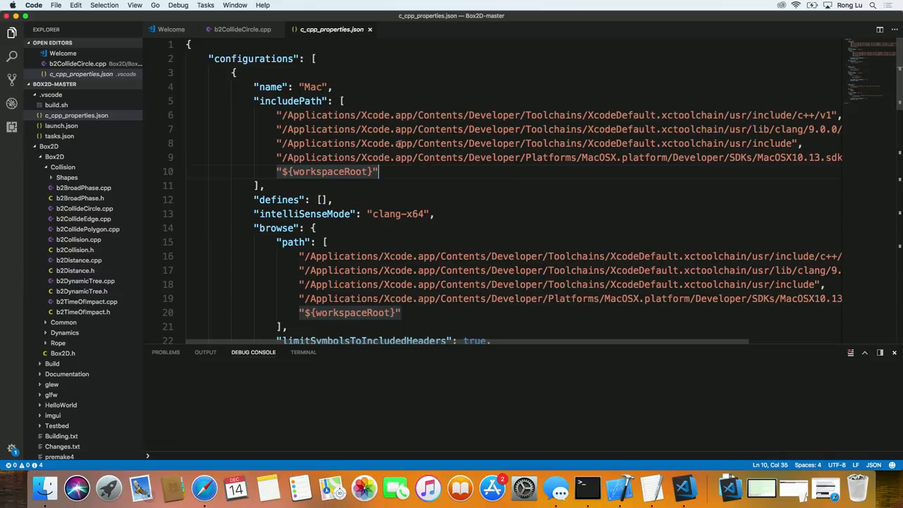
double_click(375, 116)
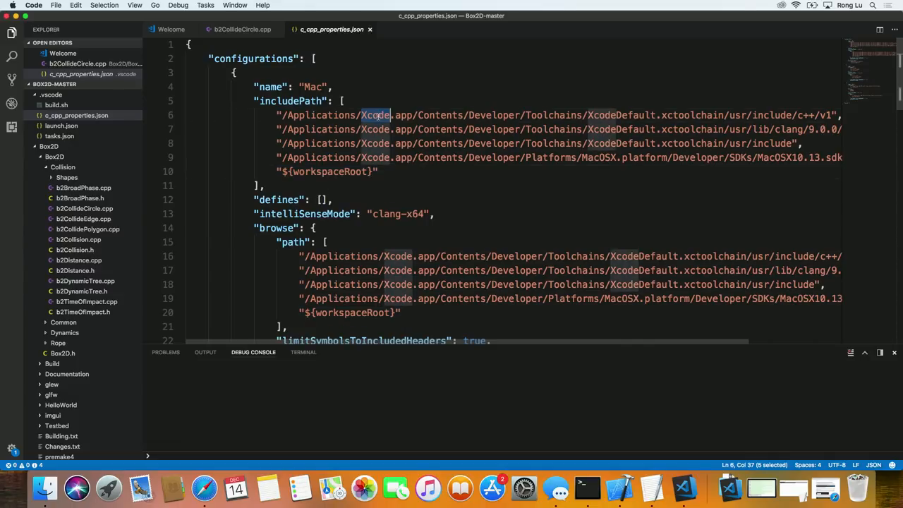
left_click(378, 172)
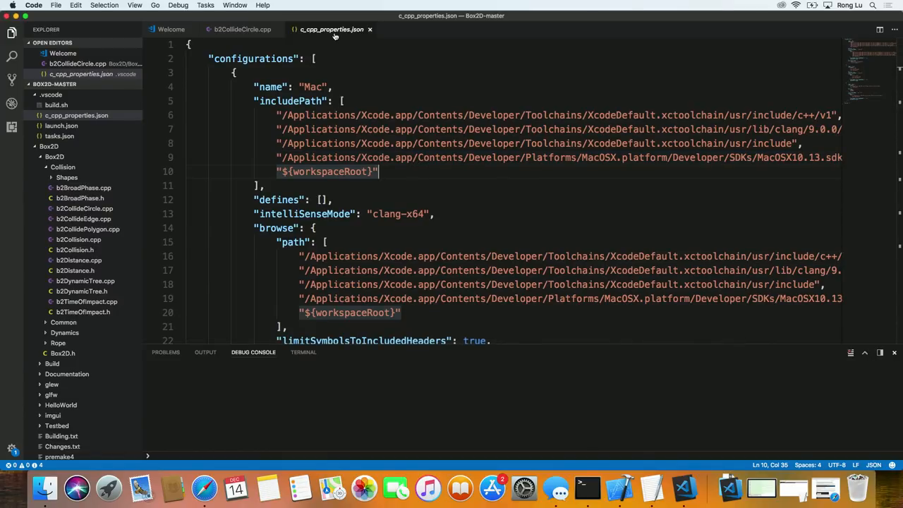
mouse_move(332, 28)
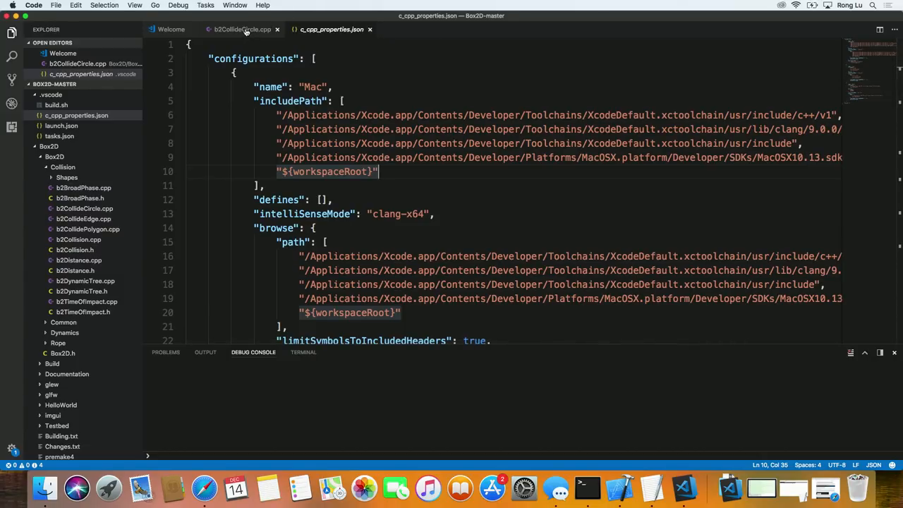
- Add ${workspaceRoot}/Box2D to includePath via the Box2D #include line's quick fix
left_click(241, 28)
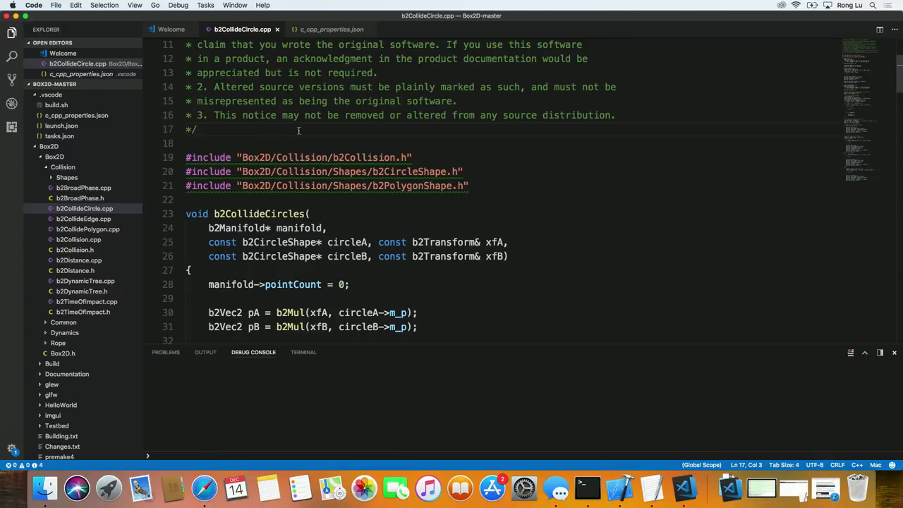
left_click(215, 157)
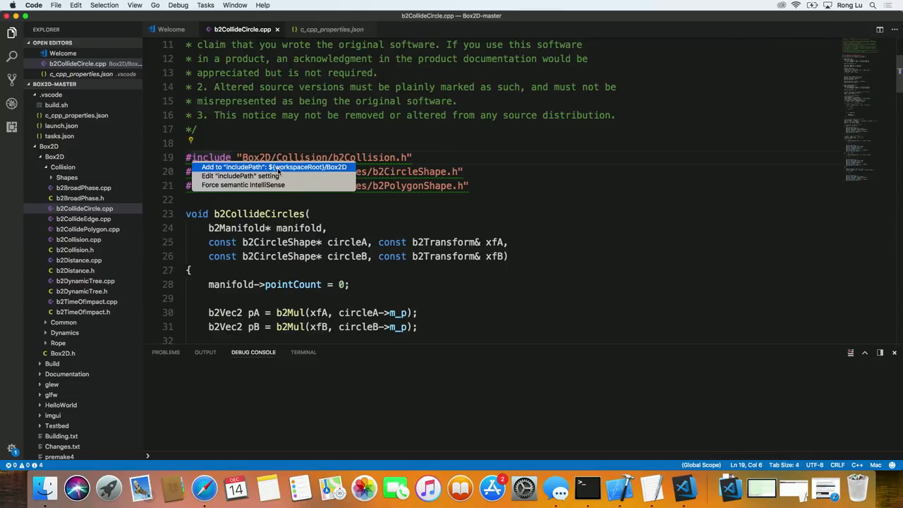
key("Escape")
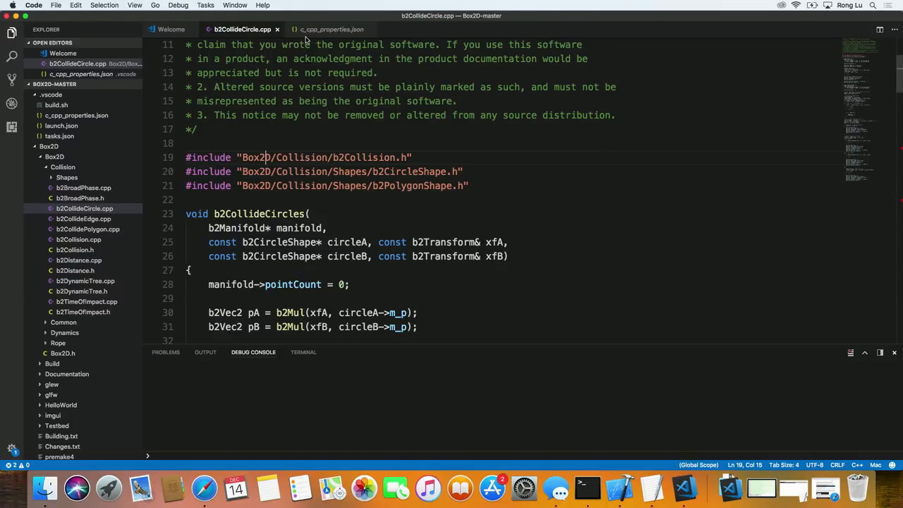
left_click(331, 28)
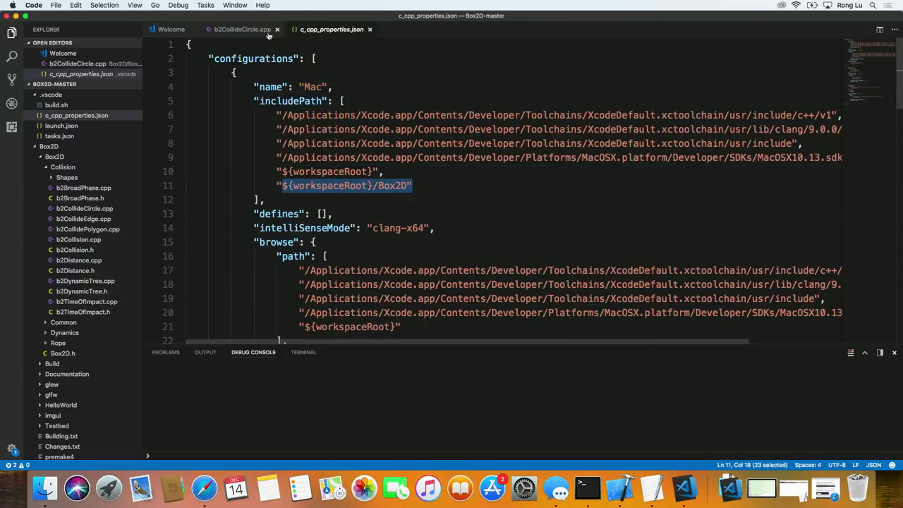
left_click(240, 28)
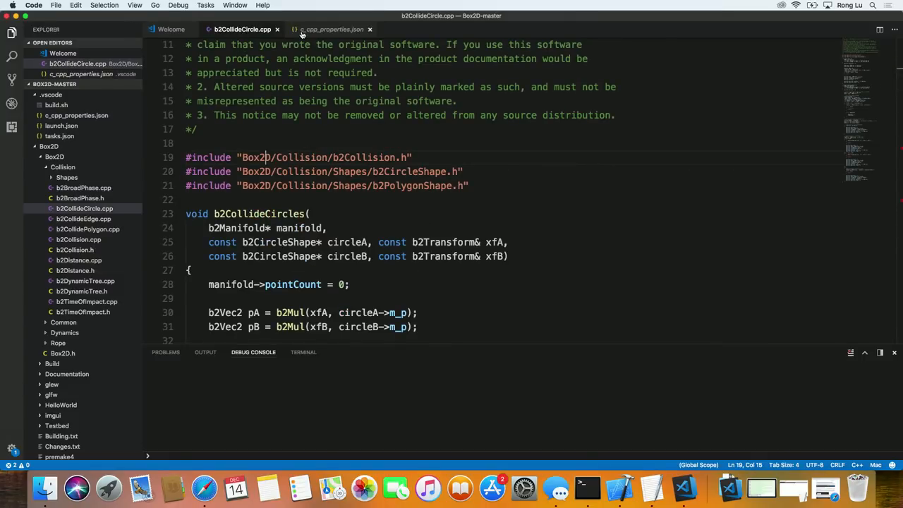
left_click(331, 28)
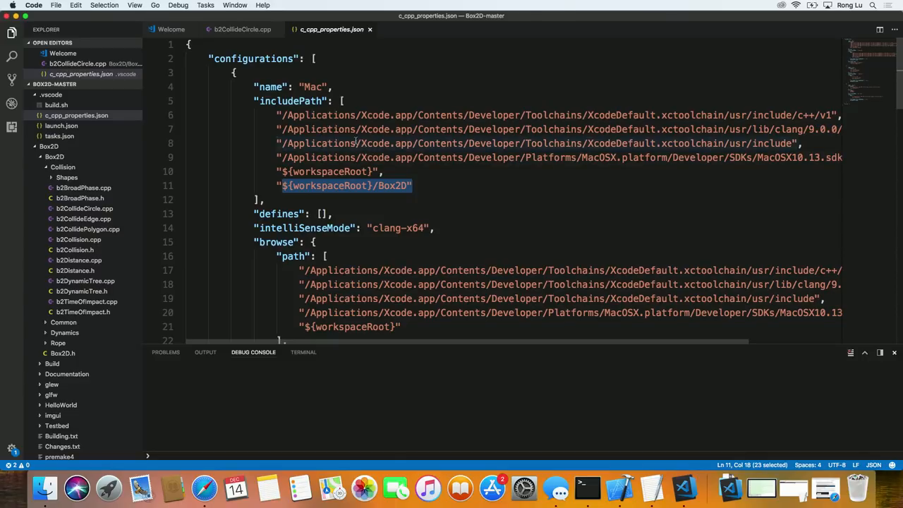
mouse_move(251, 33)
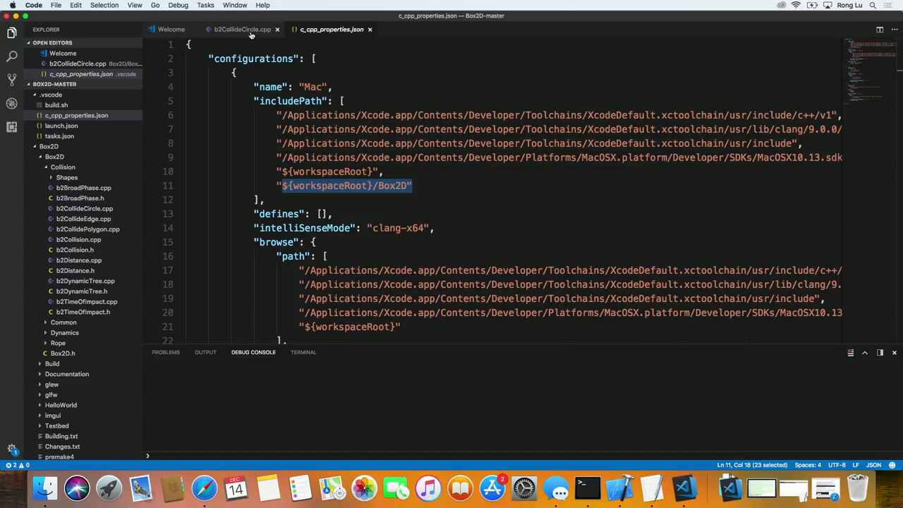
left_click(243, 28)
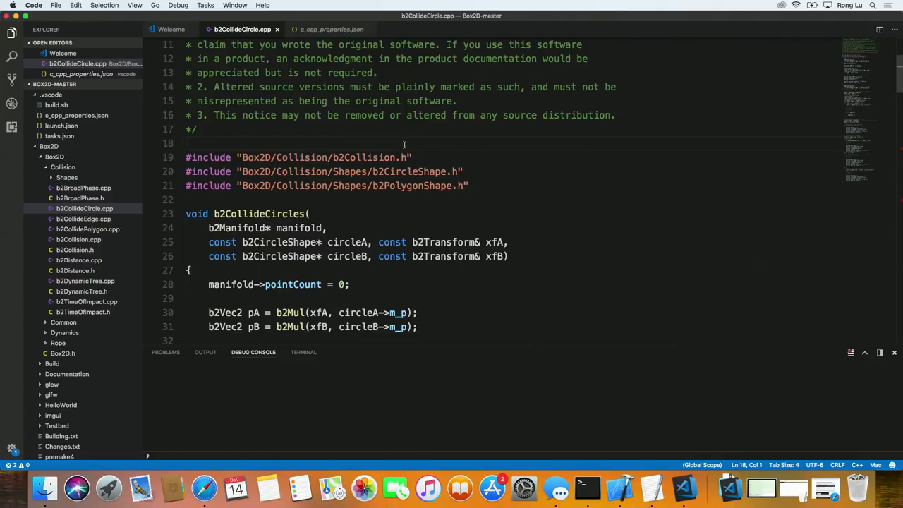
mouse_move(422, 144)
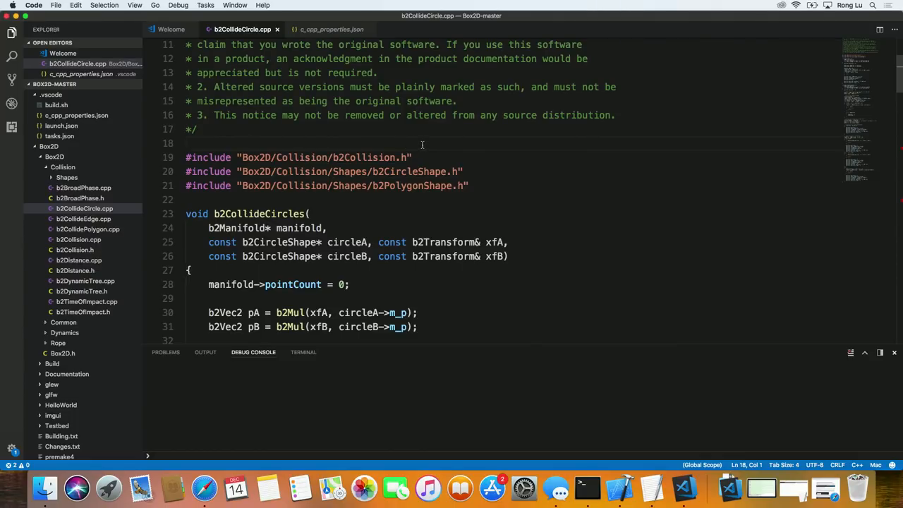
- Trigger the b2CircleShape member list after circleB with ->, then remove the stray characters
scroll("up", 3)
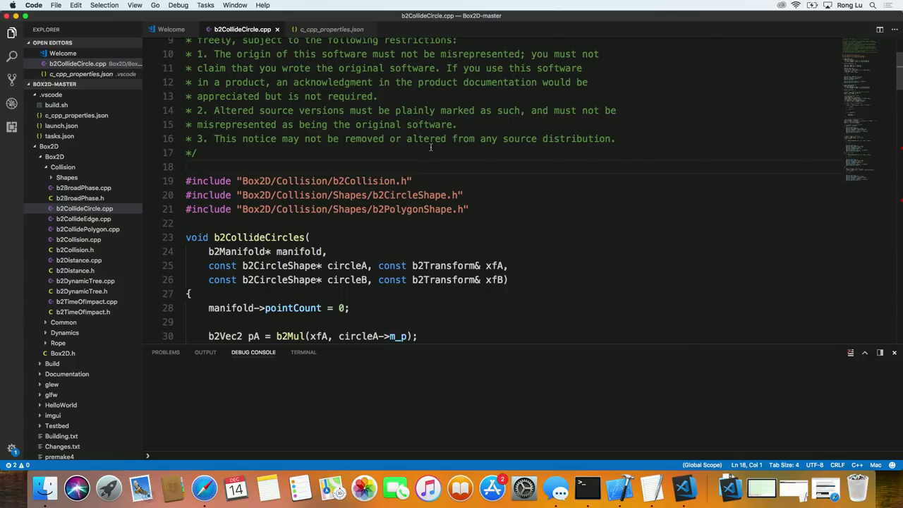
scroll("up", 3)
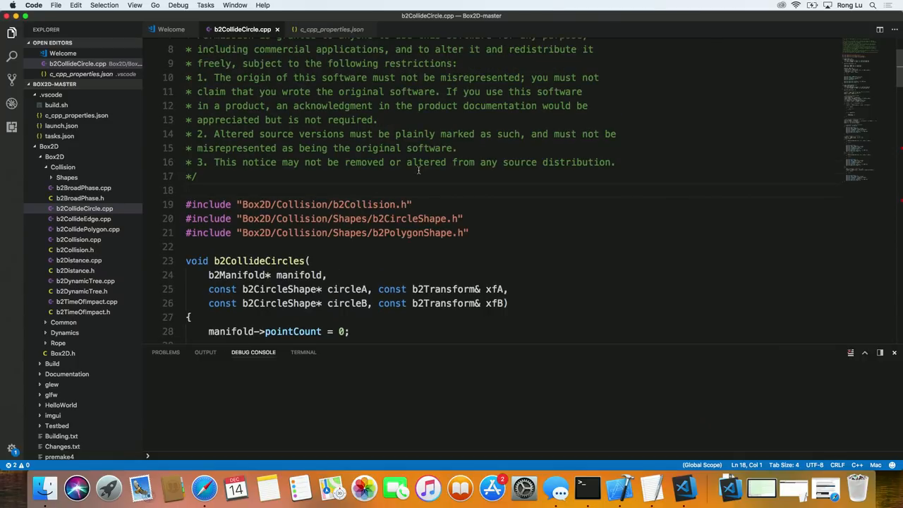
scroll("down", 3)
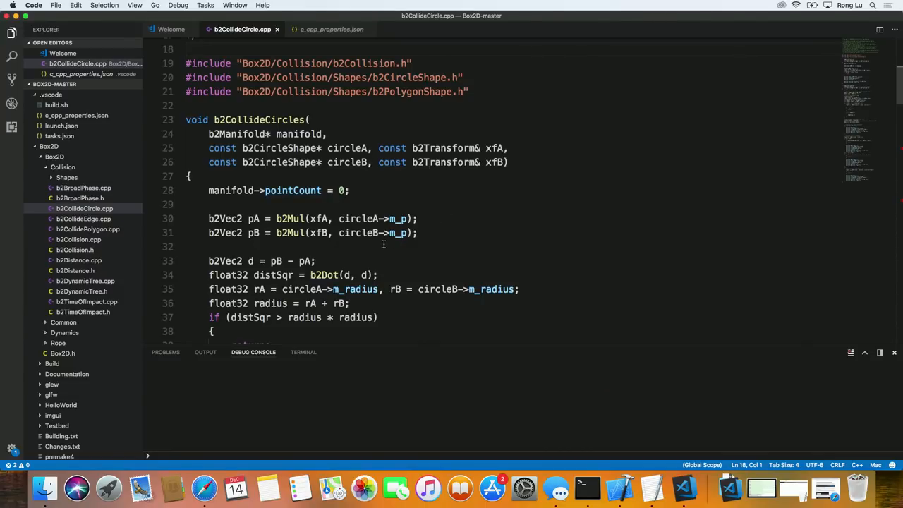
scroll("down", 3)
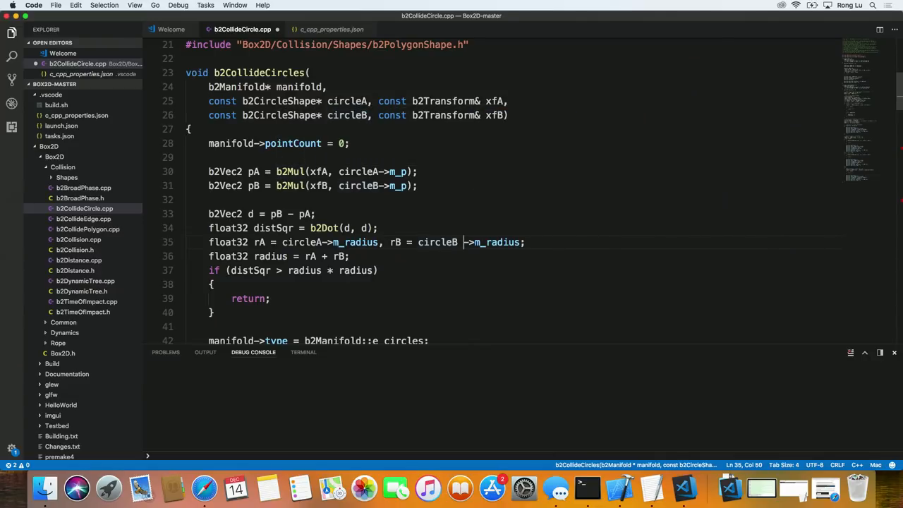
type("->")
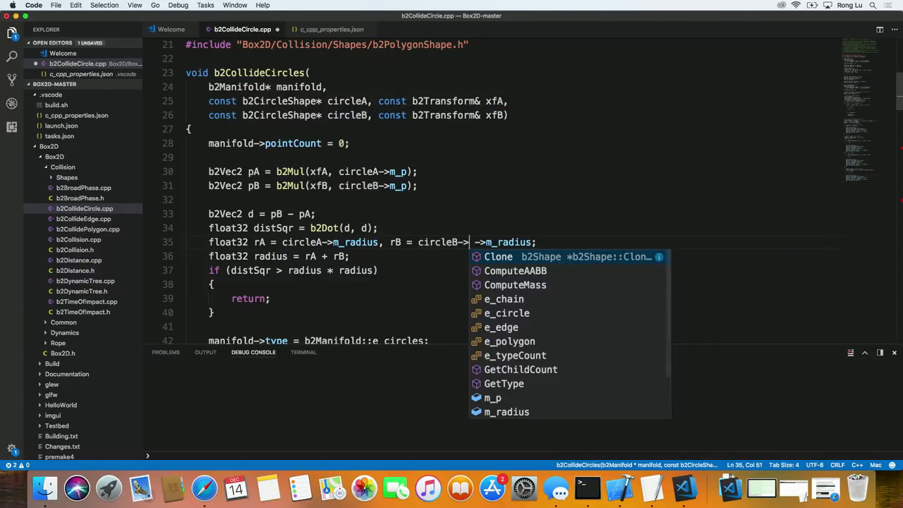
key("Escape")
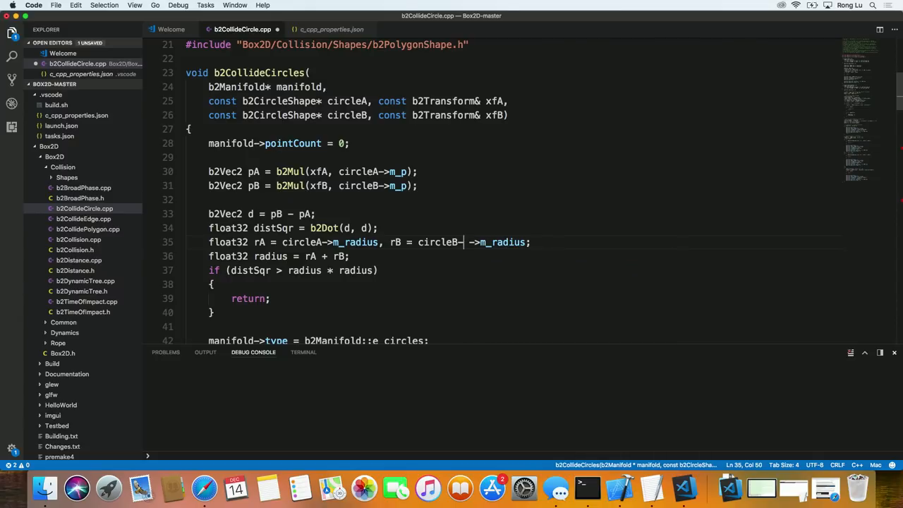
key("backspace")
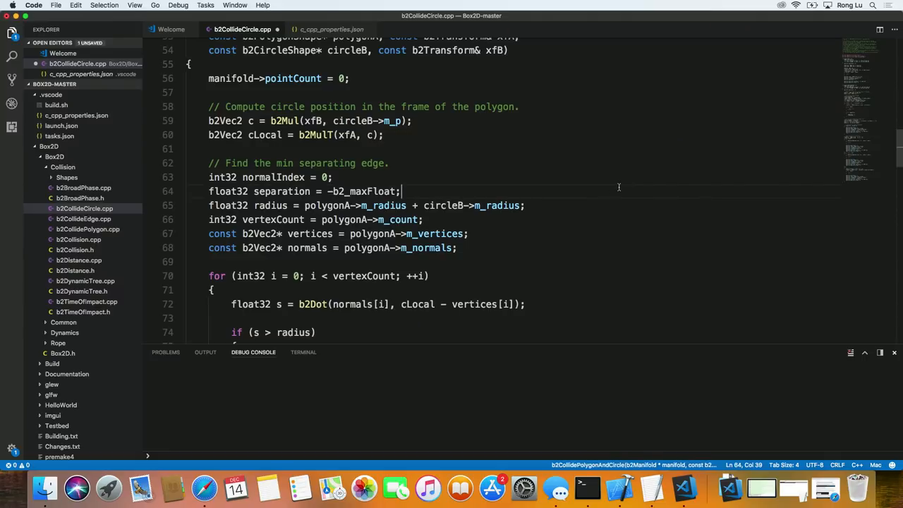
scroll("up", 3)
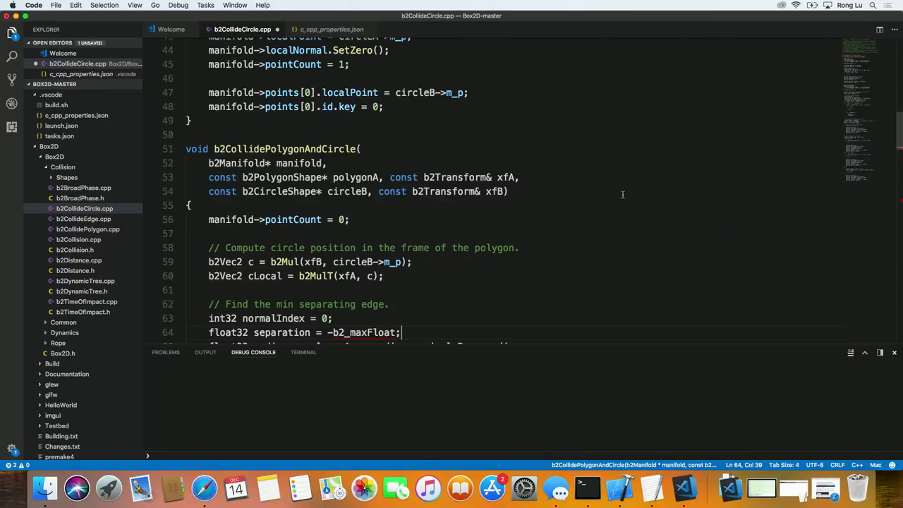
scroll("up", 3)
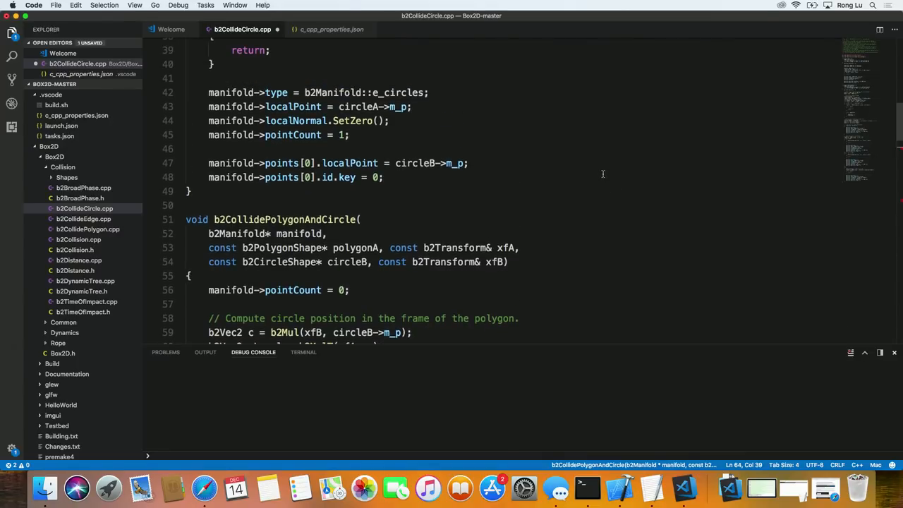
scroll("up", 3)
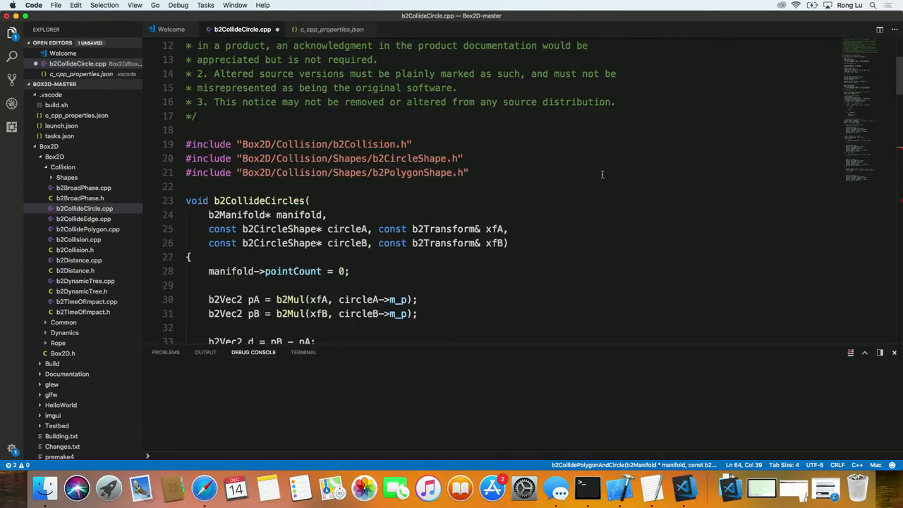
mouse_move(572, 185)
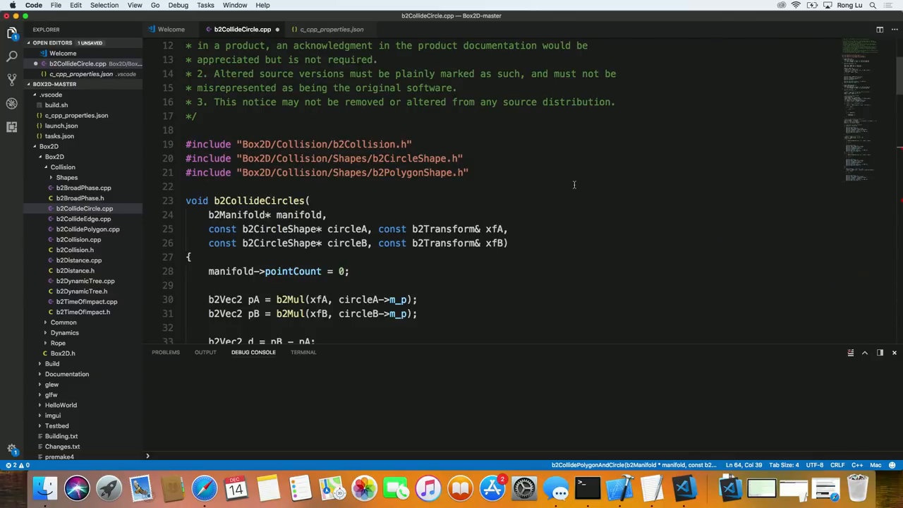
mouse_move(569, 186)
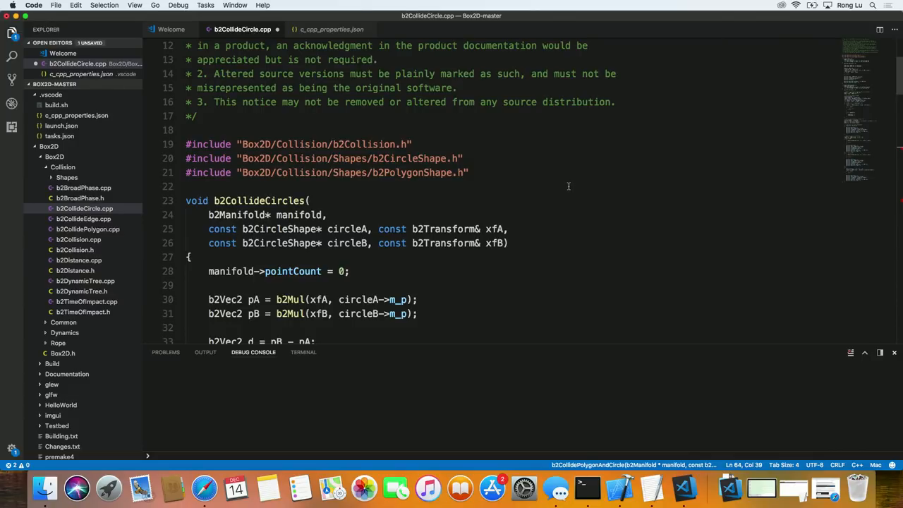
scroll("down", 3)
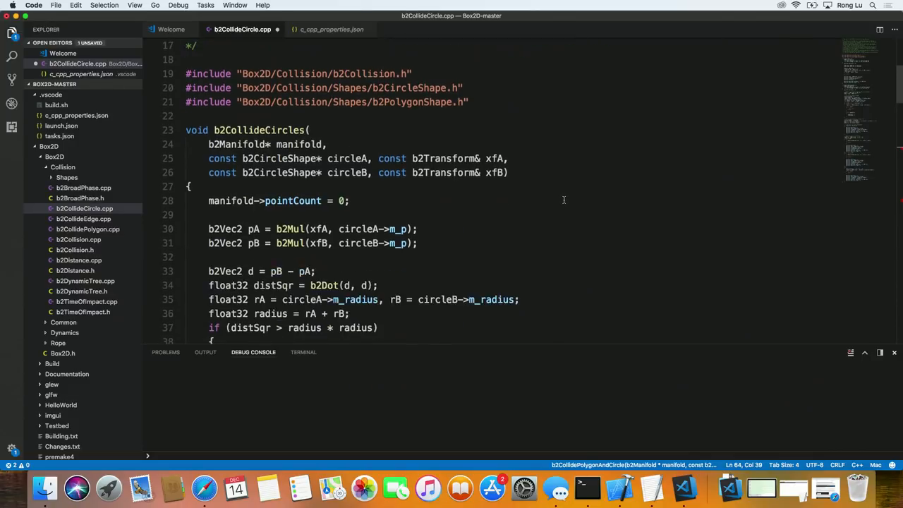
scroll("down", 3)
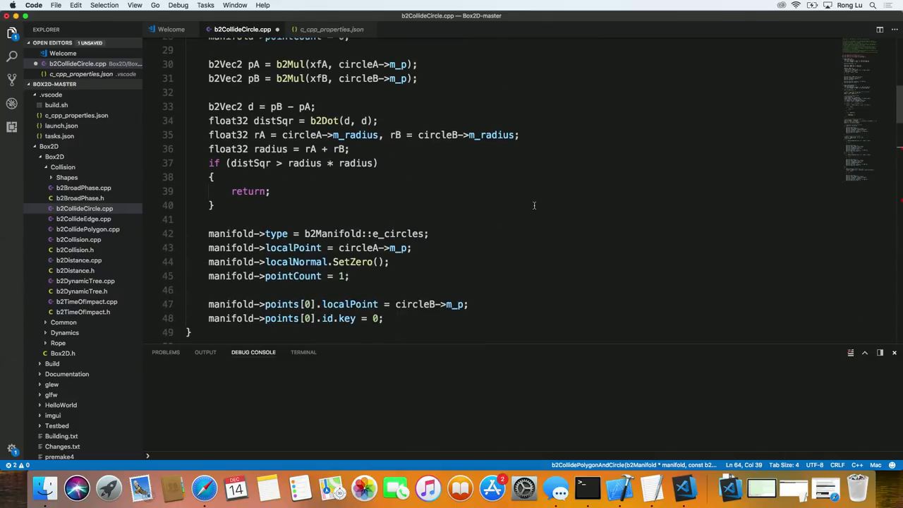
scroll("down", 3)
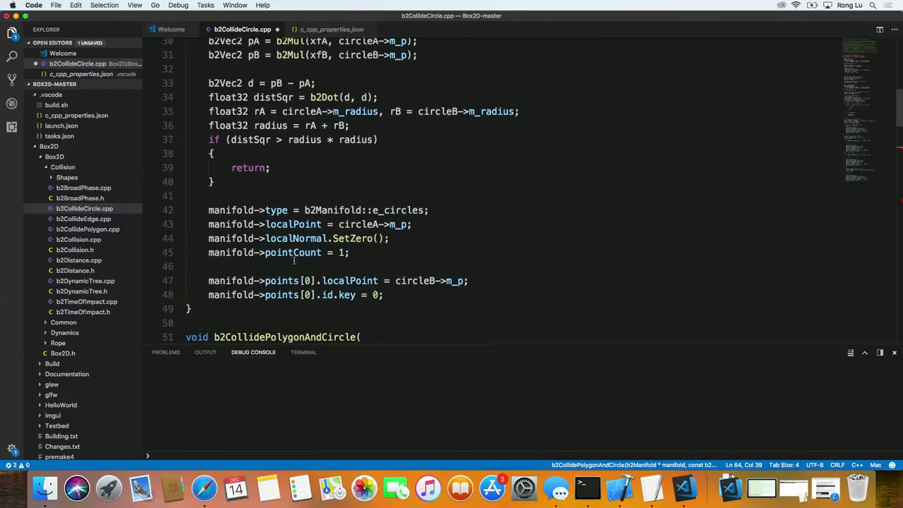
right_click(294, 253)
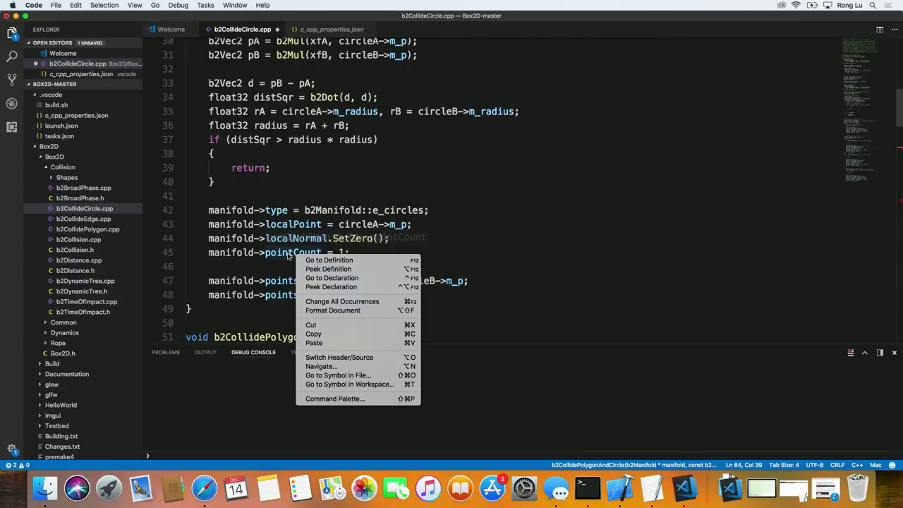
mouse_move(367, 255)
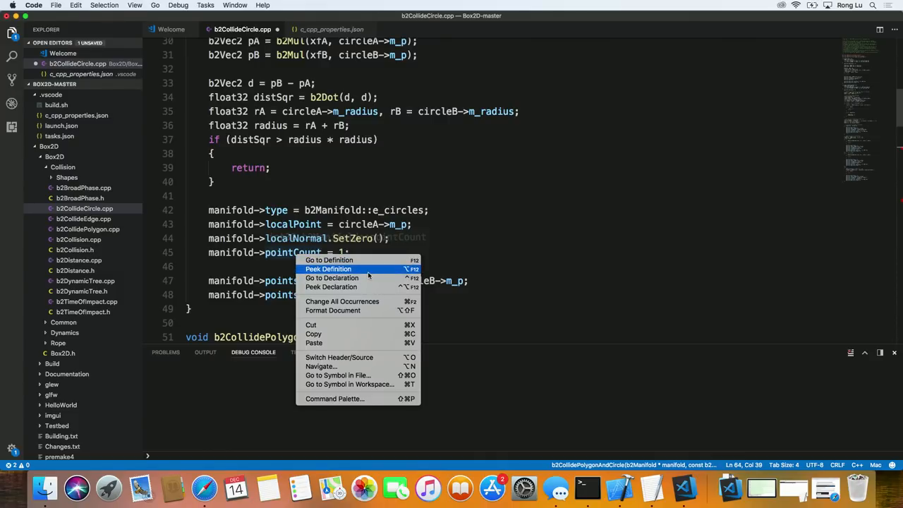
mouse_move(367, 274)
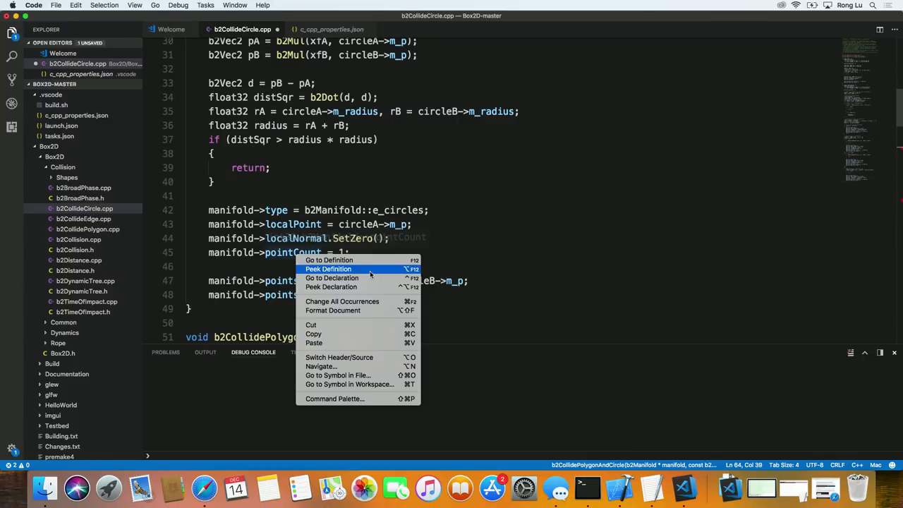
left_click(327, 268)
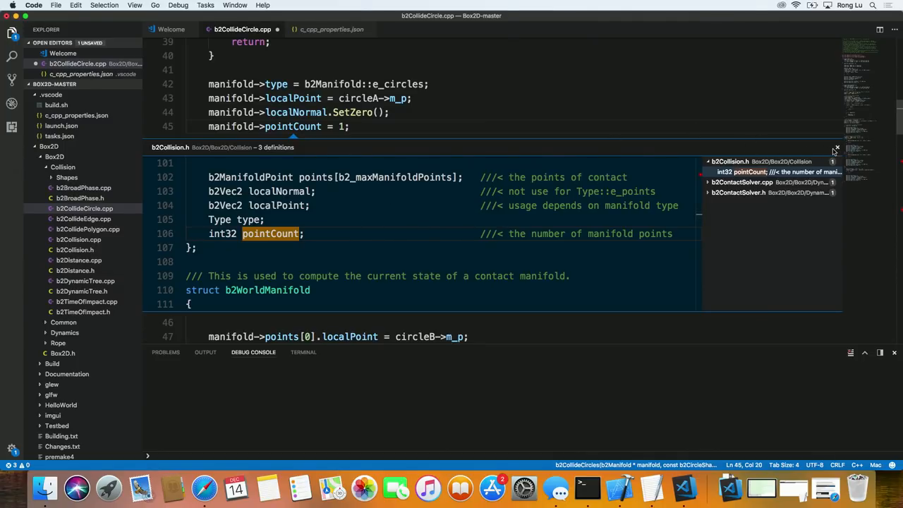
left_click(410, 234)
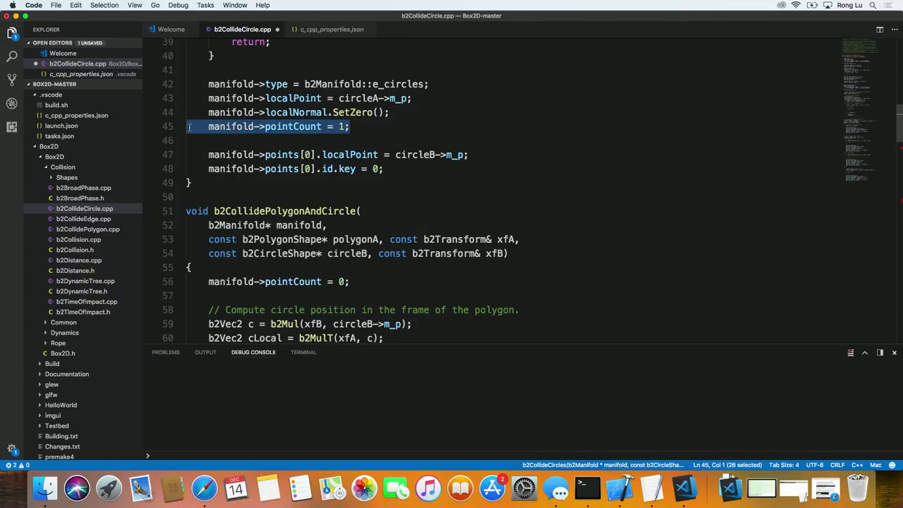
- Show the Format Document and Format Selection commands for the pointCount line
right_click(268, 127)
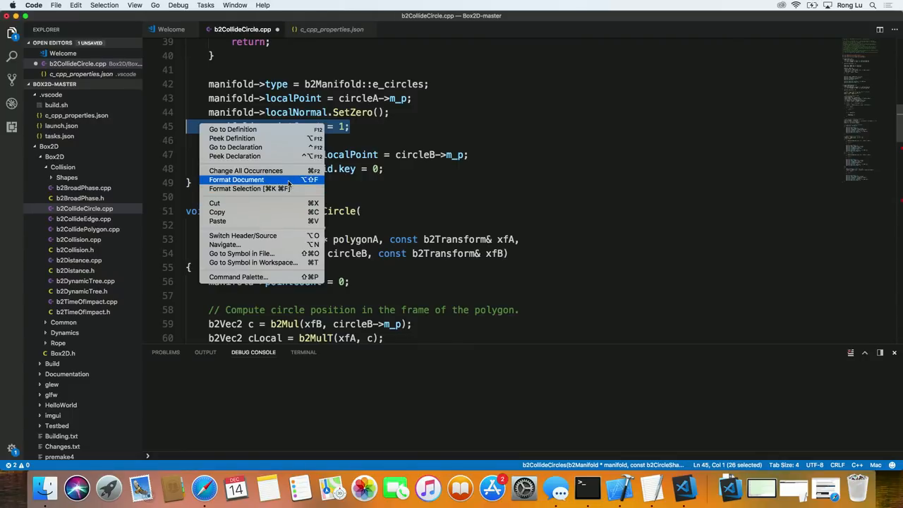
mouse_move(288, 189)
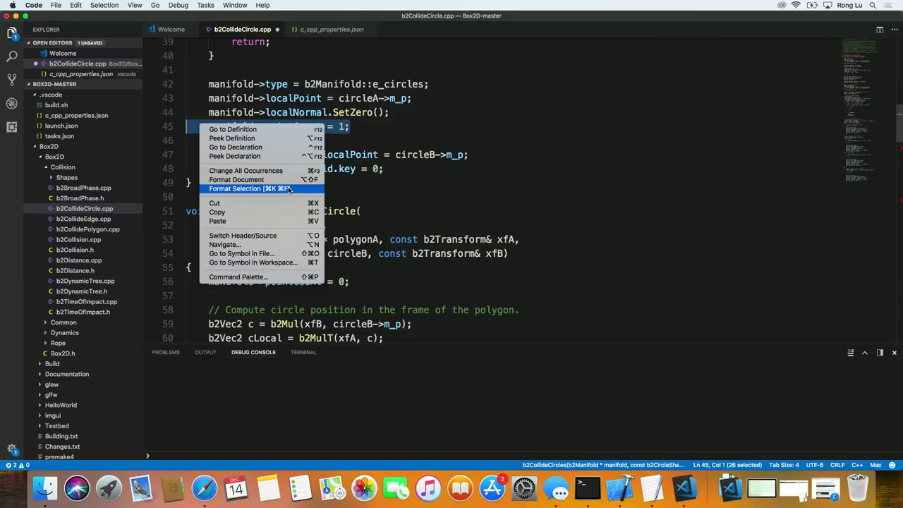
mouse_move(355, 144)
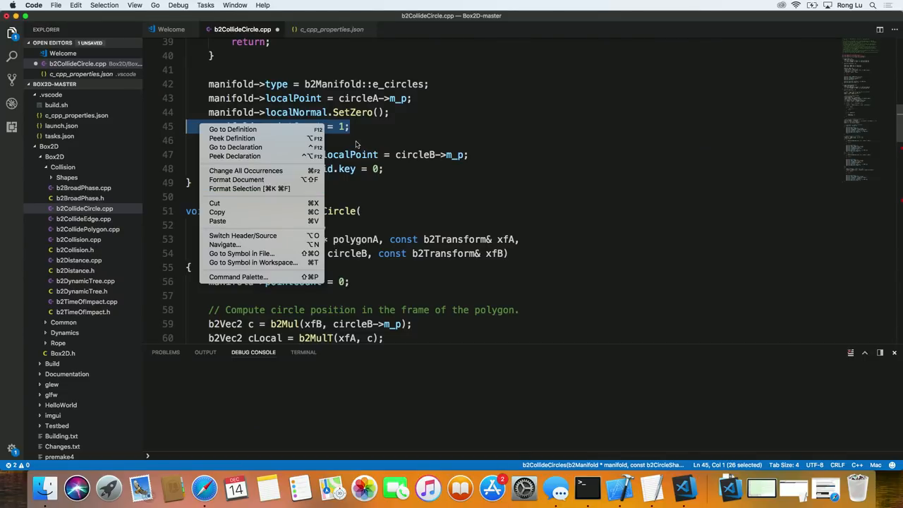